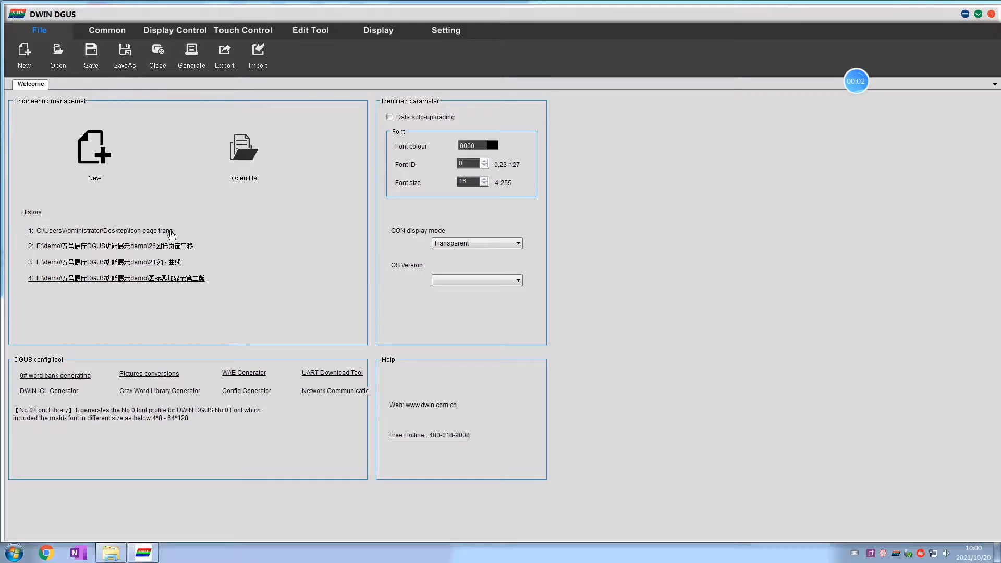
- Open the 'icon page trans' project from History and confirm its project folder
left_click(94, 148)
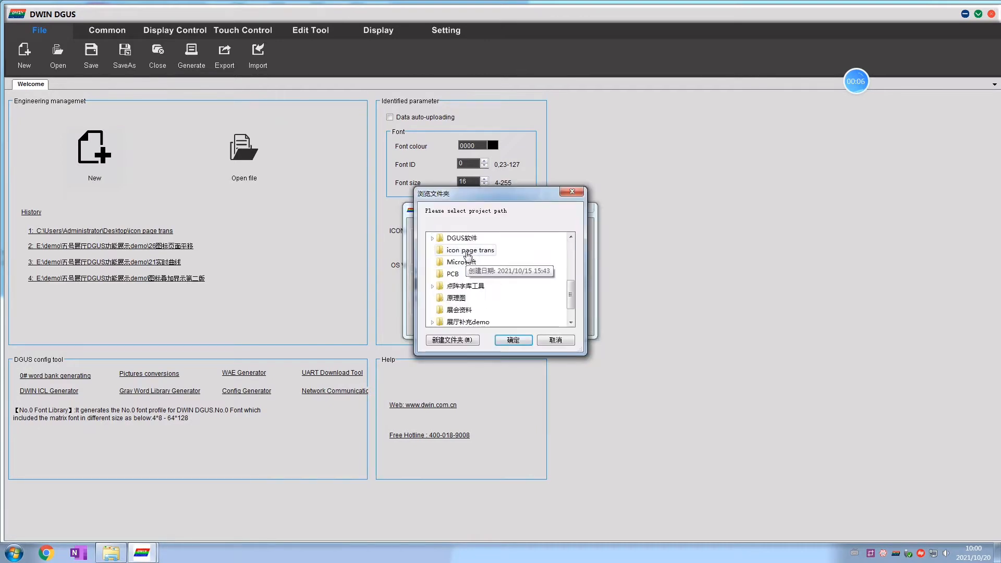
left_click(512, 339)
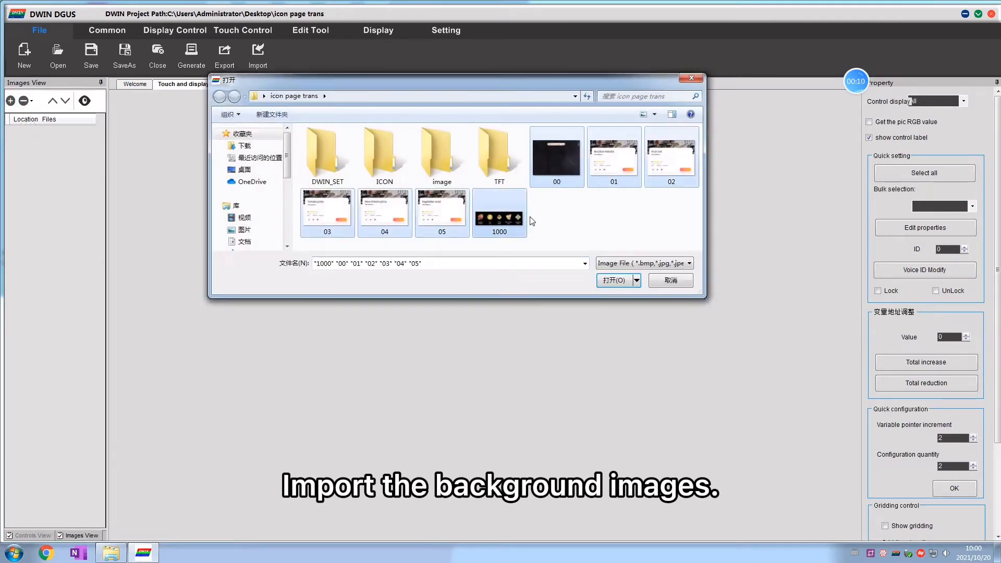
- Import the backgrounds and load pictures 00–05 into the ICL Tool for 32.icl
left_click(614, 280)
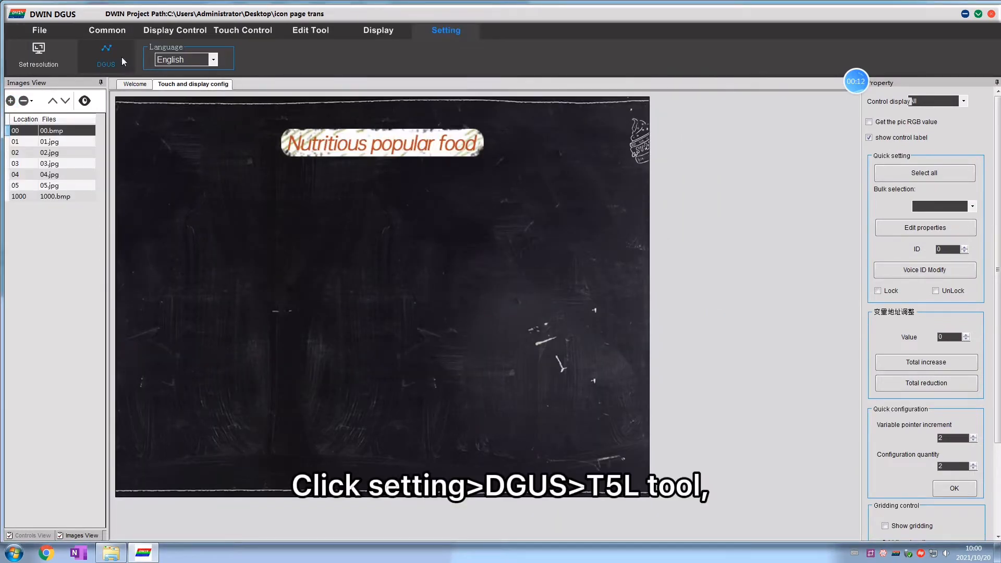
left_click(106, 55)
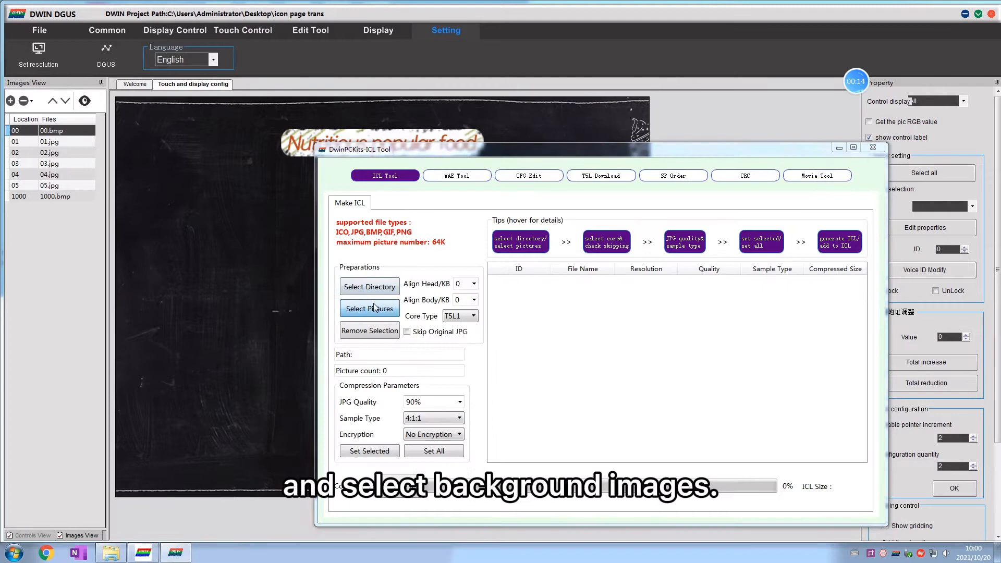
left_click(370, 308)
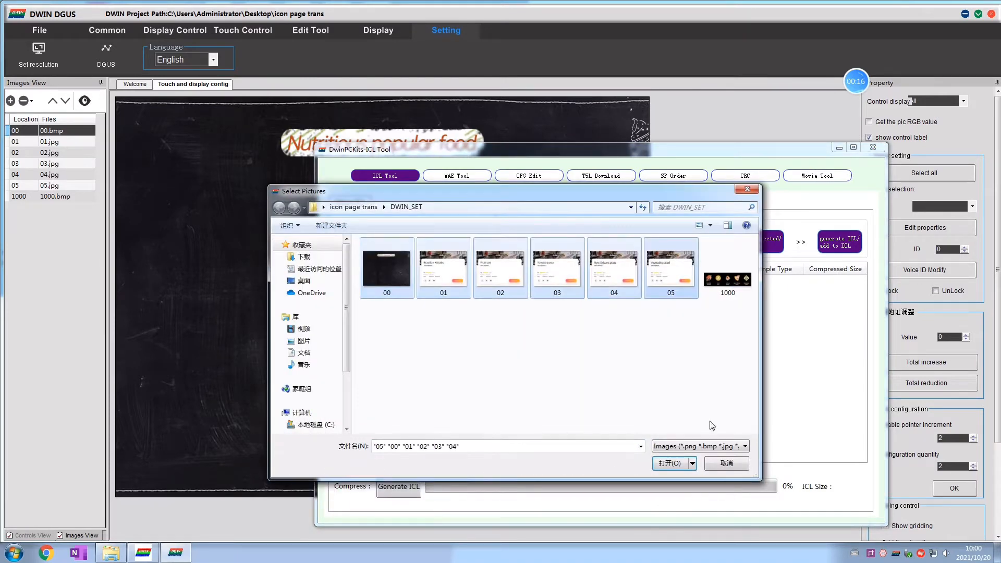
left_click(671, 463)
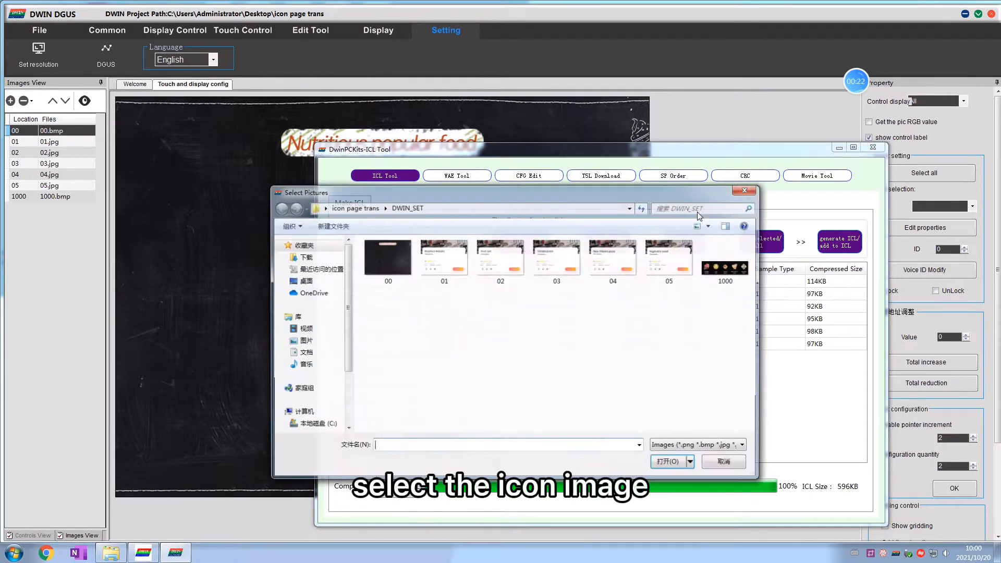
- Load the 1000 icon image and generate it as the 48.icl icon library
left_click(669, 461)
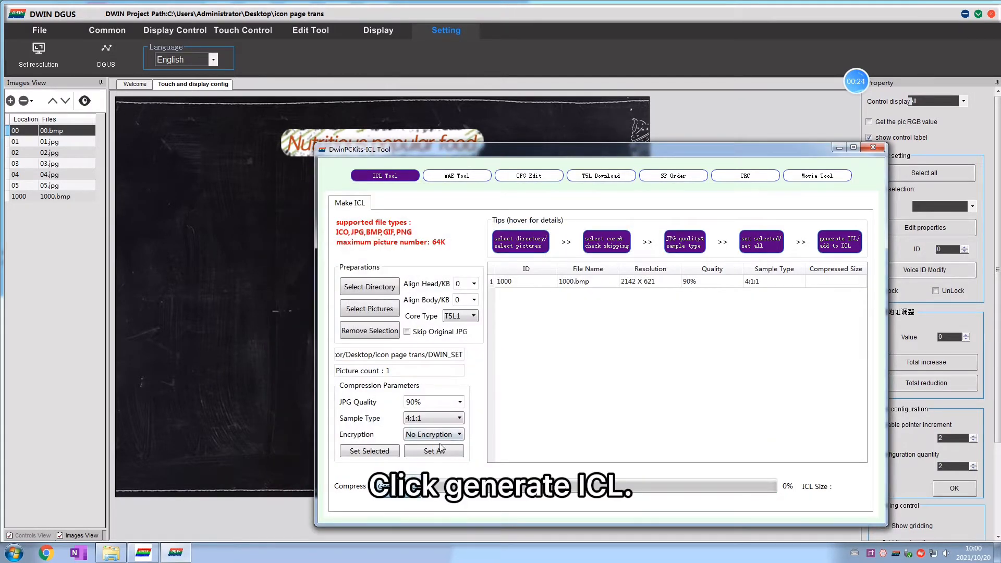
left_click(381, 486)
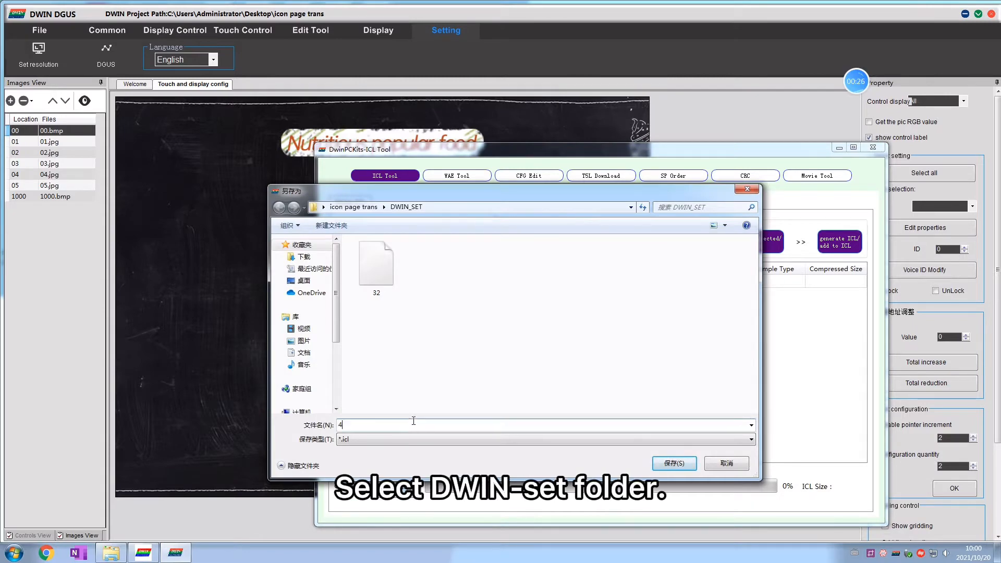
left_click(674, 464)
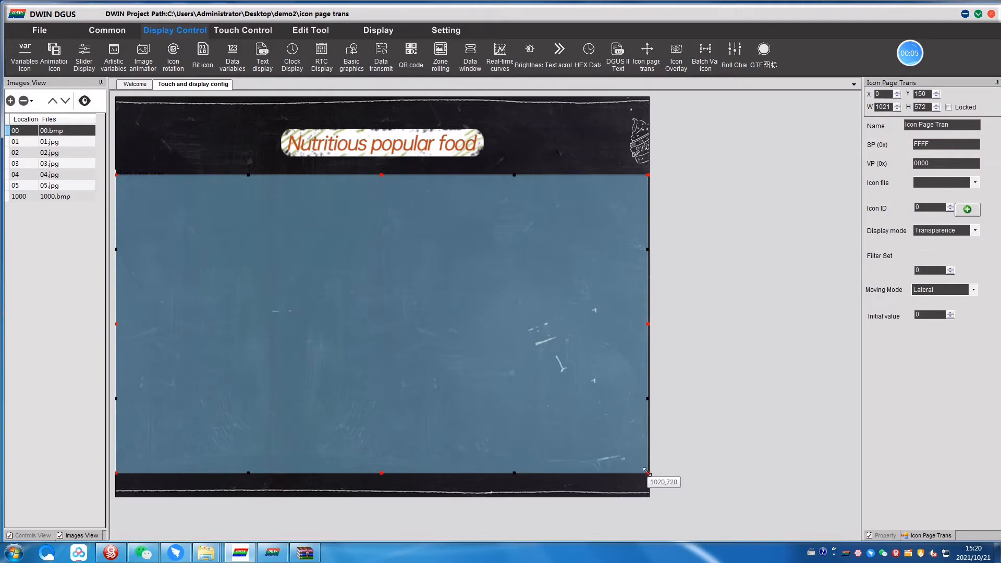
- Give the Icon Page Trans control VP 1000, icon file 48.icl and icon 1000
triple_click(946, 162)
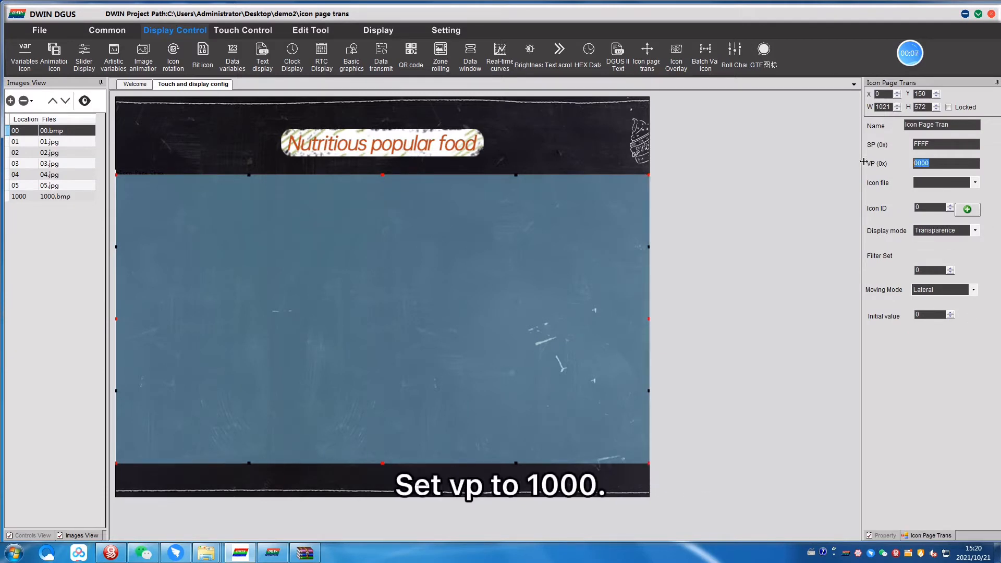
left_click(974, 183)
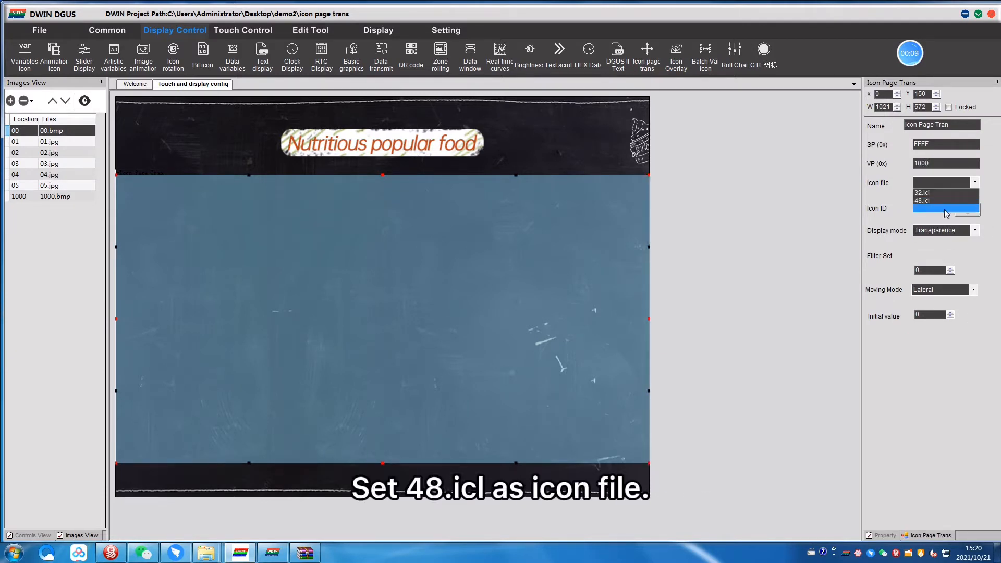
left_click(921, 200)
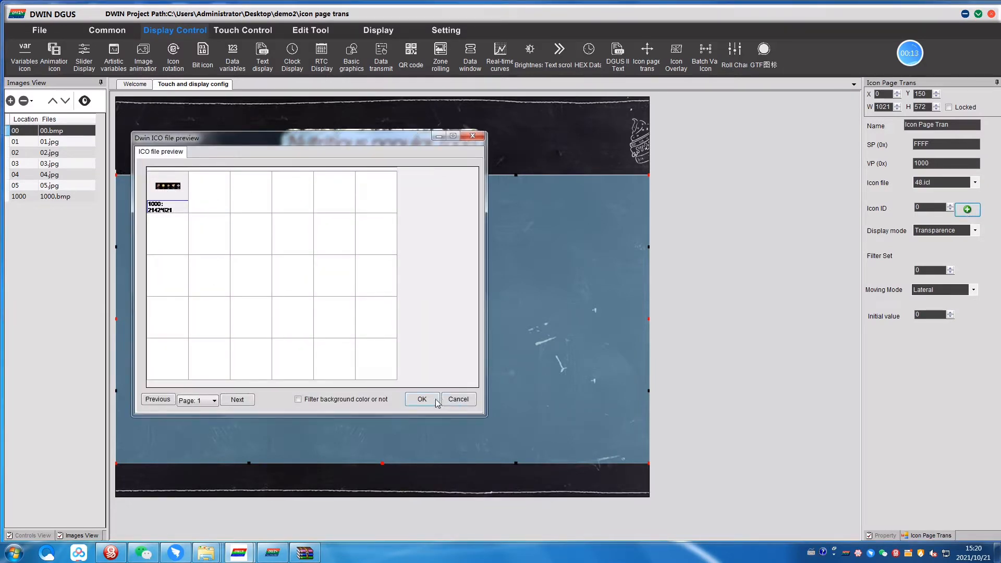
left_click(421, 399)
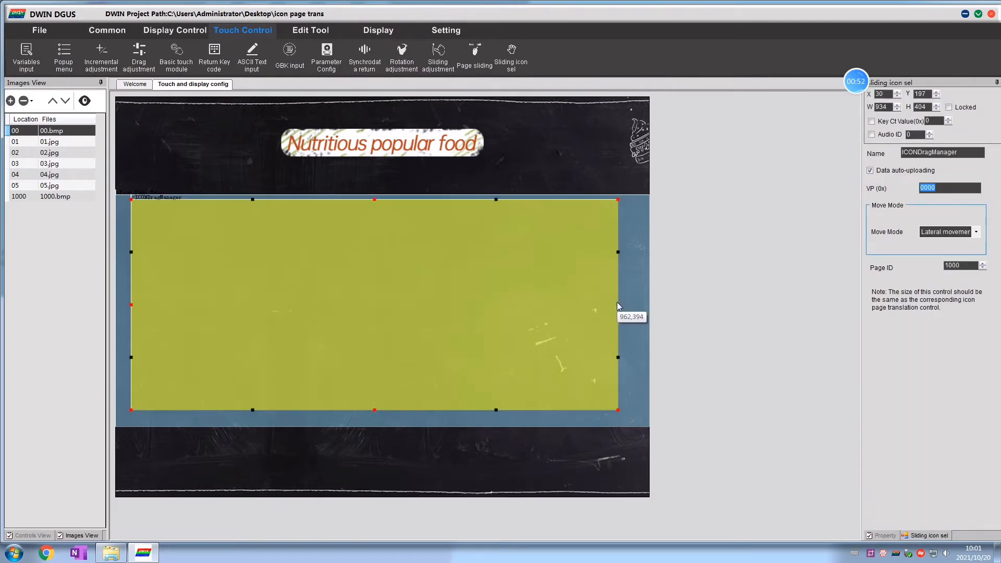
- Set the sliding icon control's VP to match and link food icons to their detail pages
type("100")
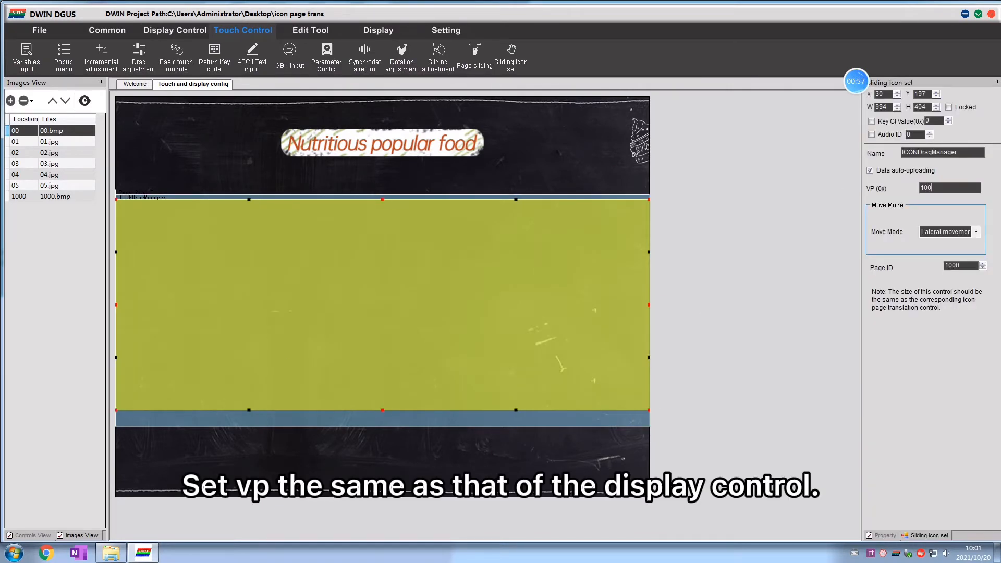
left_click(311, 30)
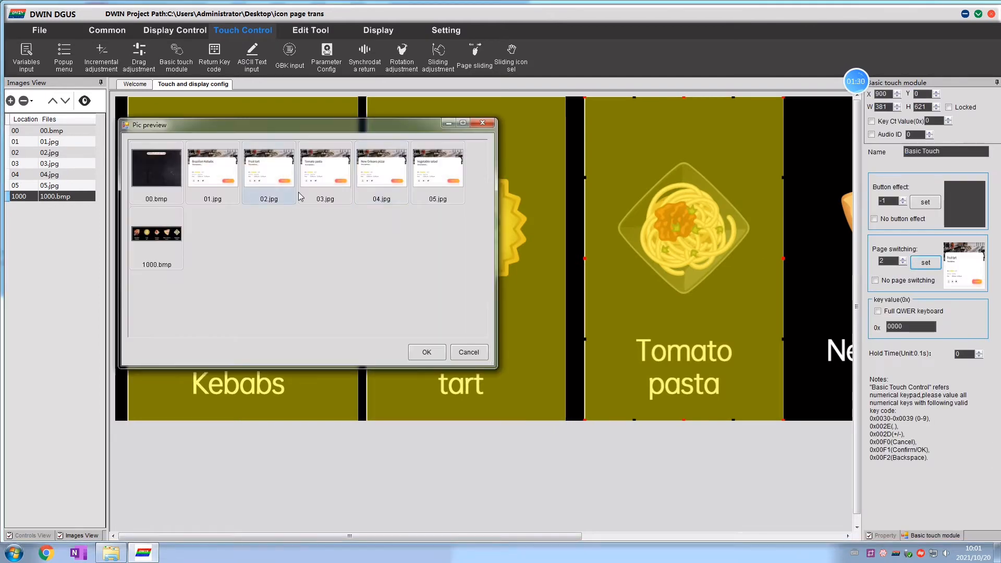
left_click(426, 352)
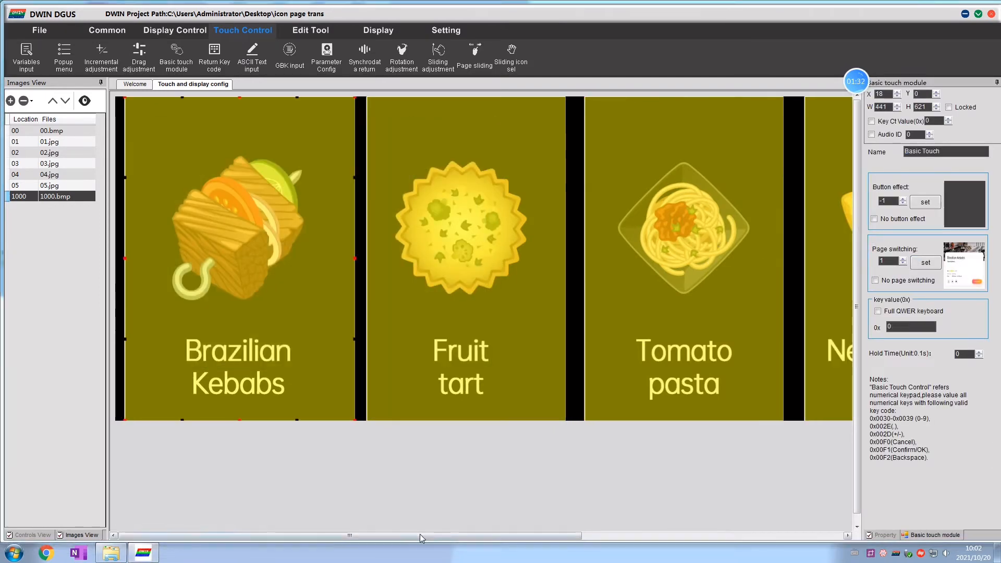
mouse_move(210, 253)
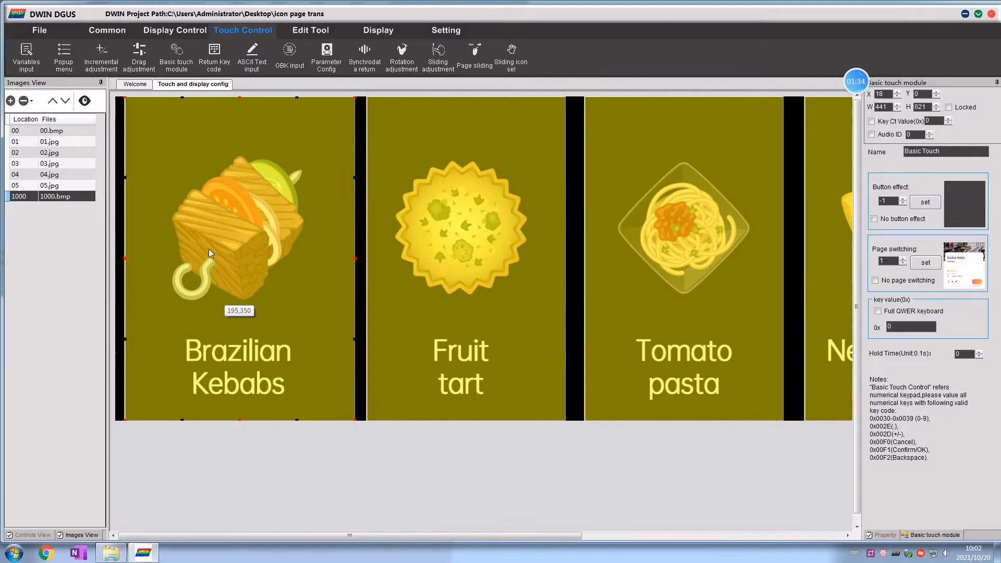
left_click(108, 30)
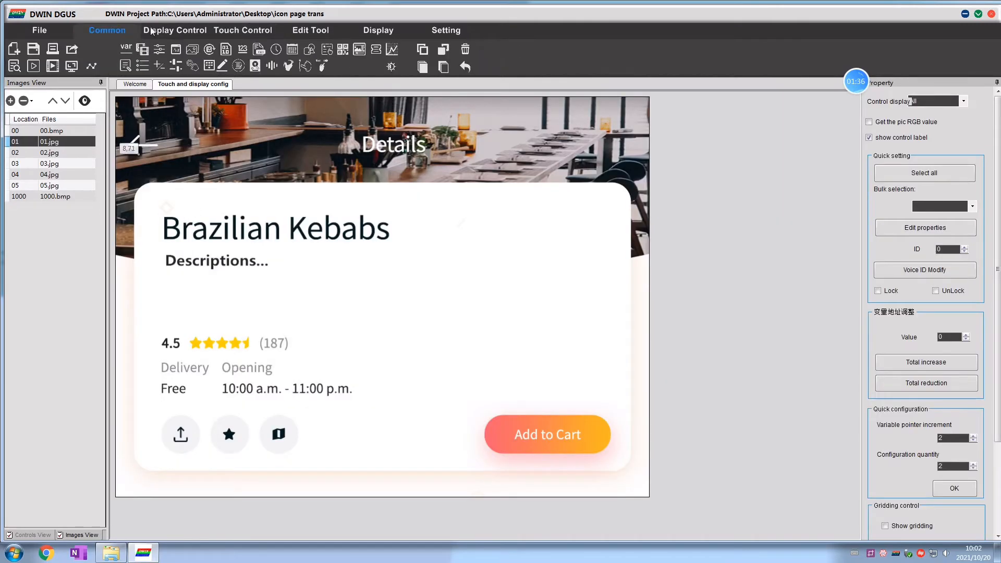
- Add the back-arrow touch button to pages 02, 04, 05 and generate the config file
left_click(242, 31)
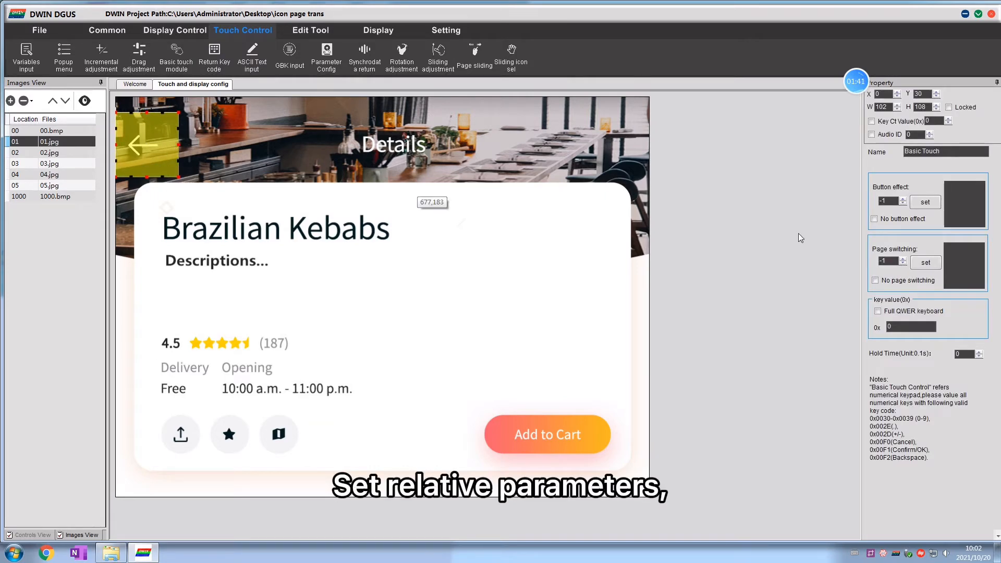
left_click(925, 262)
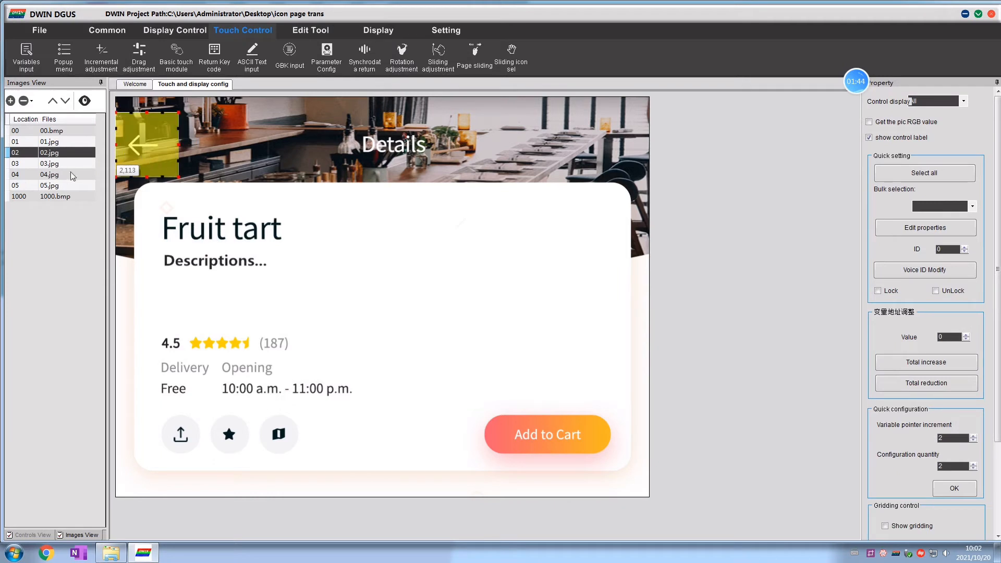
left_click(50, 175)
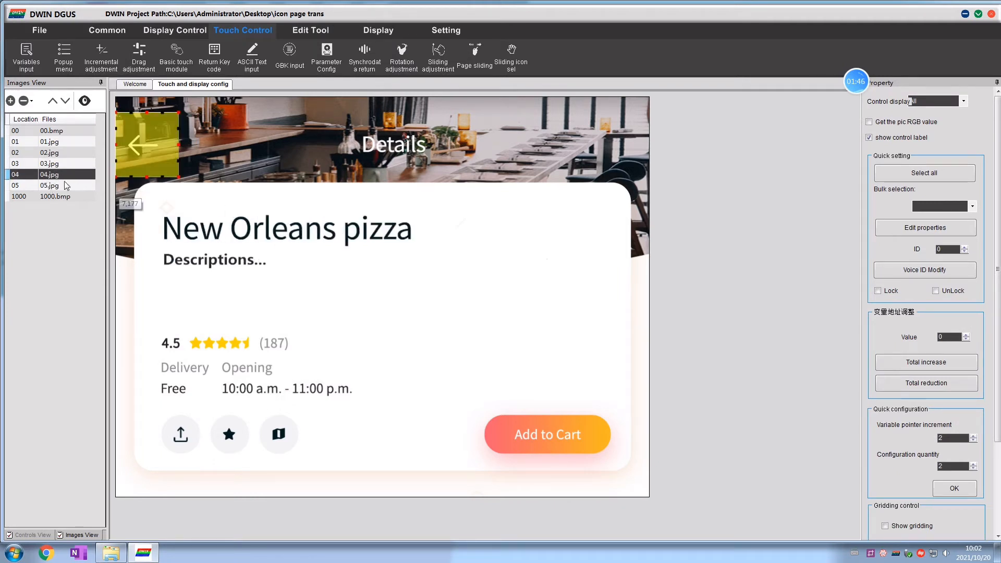
left_click(39, 31)
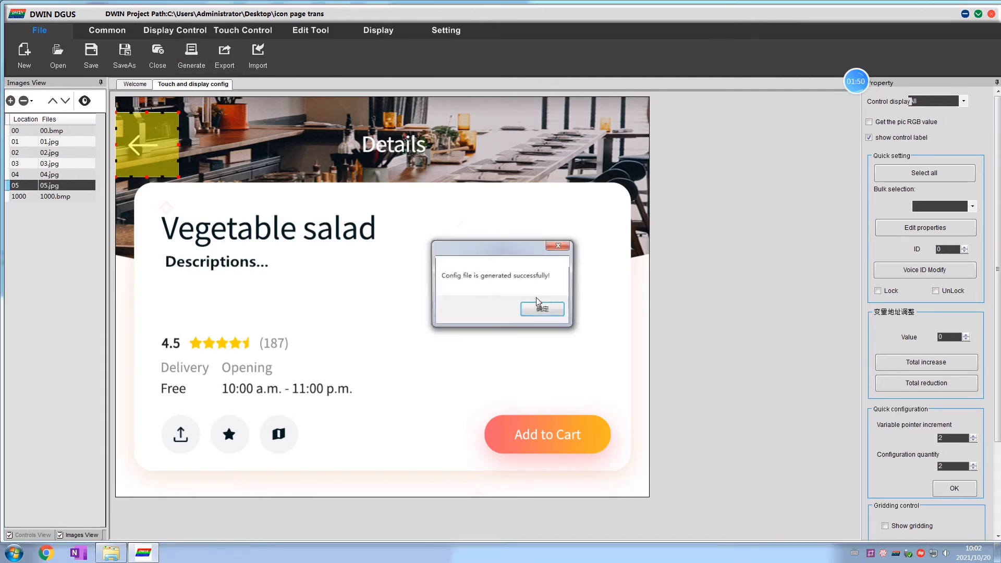
left_click(542, 310)
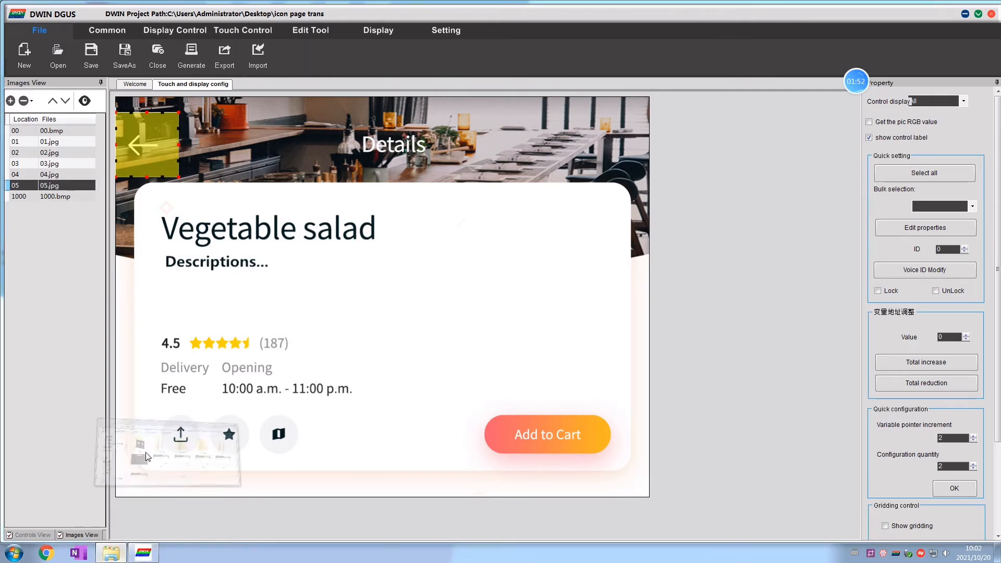